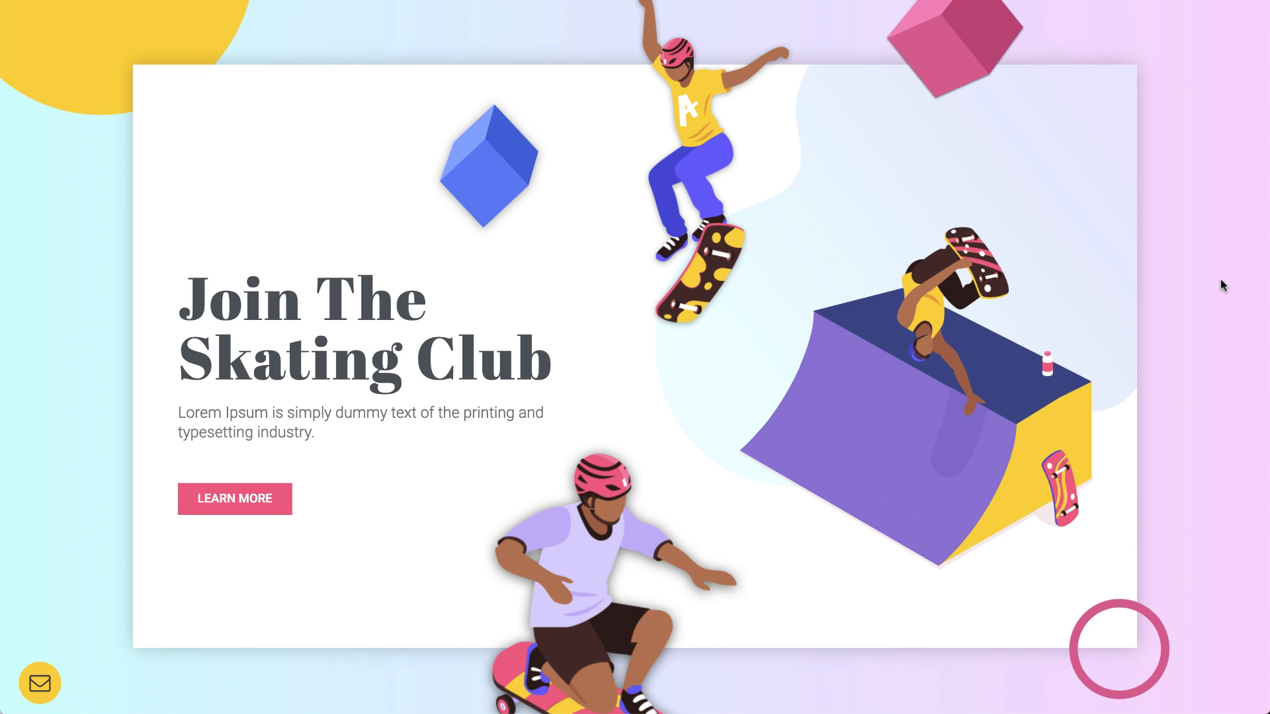
# - Move the blue cube image freely up above the headline
pyautogui.scroll(-3)
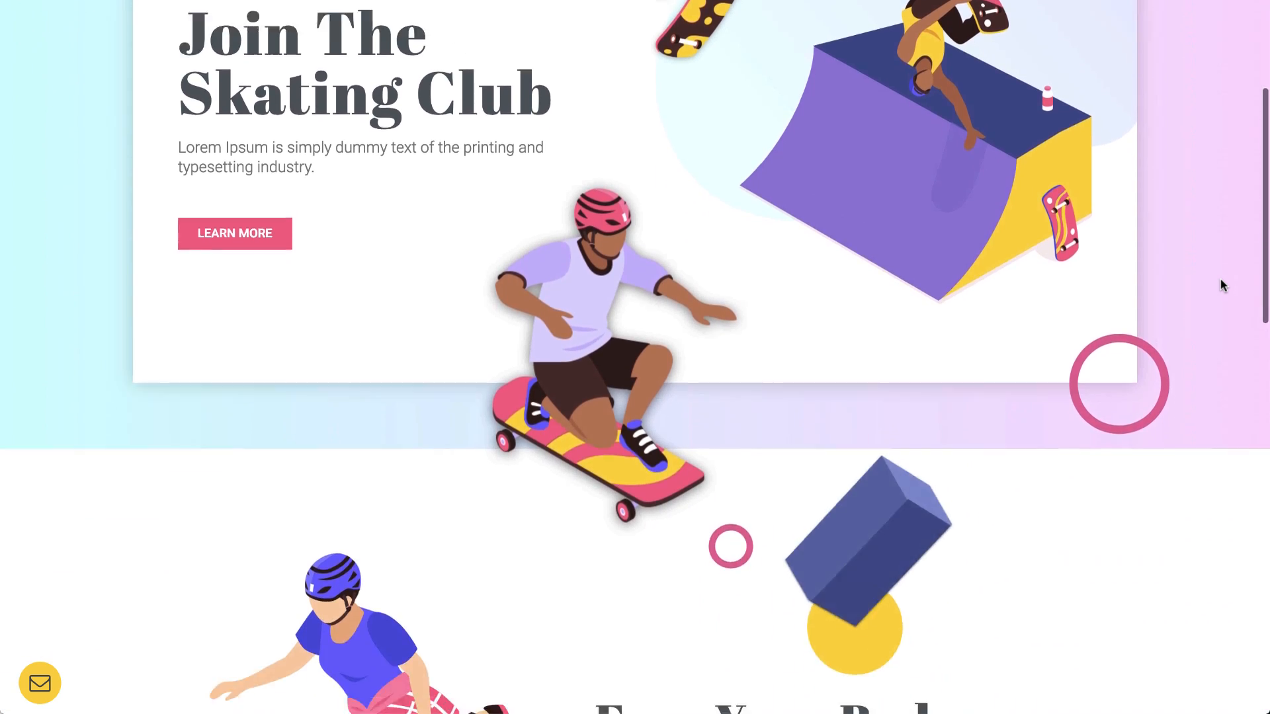
pyautogui.scroll(-3)
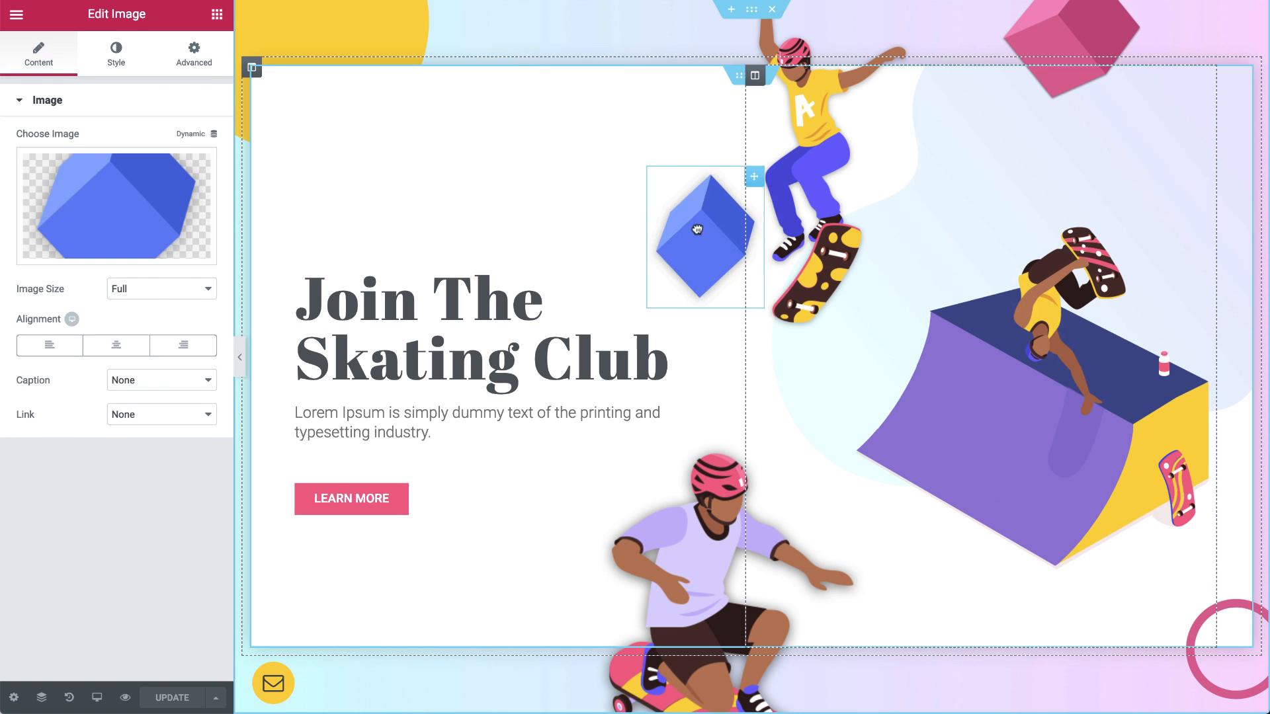
pyautogui.moveTo(694, 230); pyautogui.dragTo(632, 152)
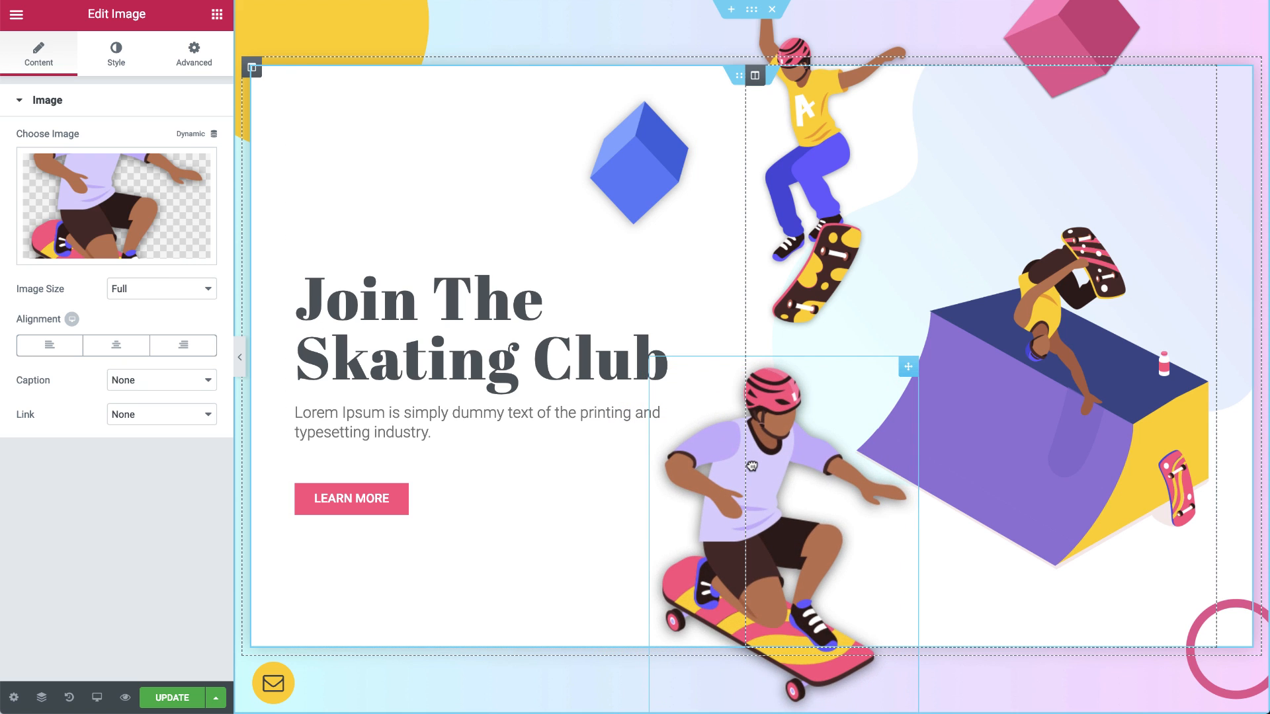
# - Select the envelope icon and scroll the preview to see it stay fixed while content moves
pyautogui.click(272, 682)
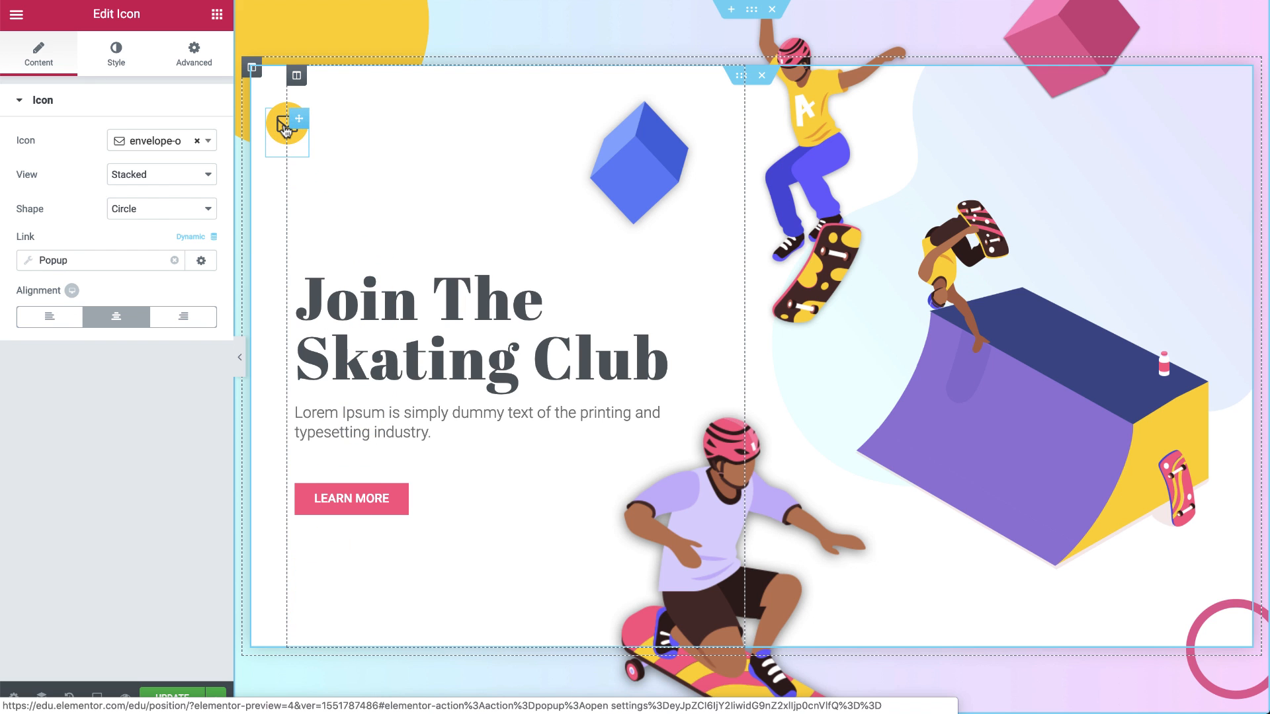
pyautogui.scroll(-3)
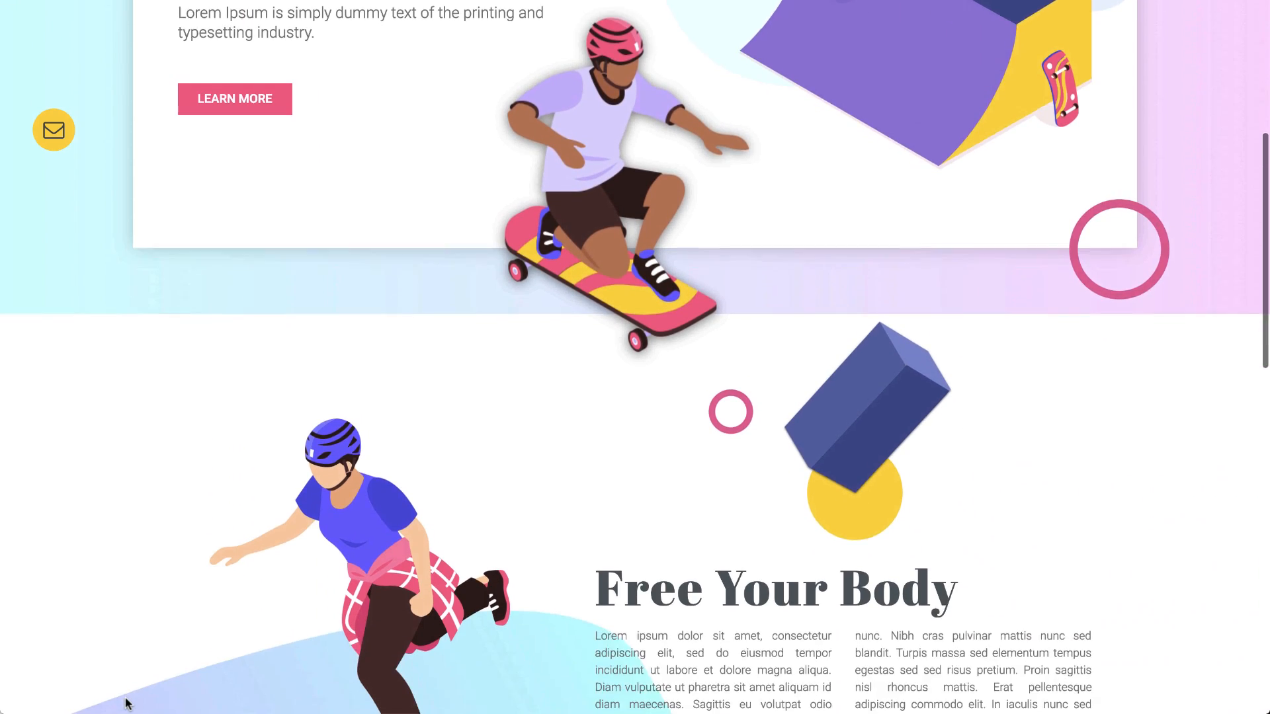
pyautogui.scroll(-3)
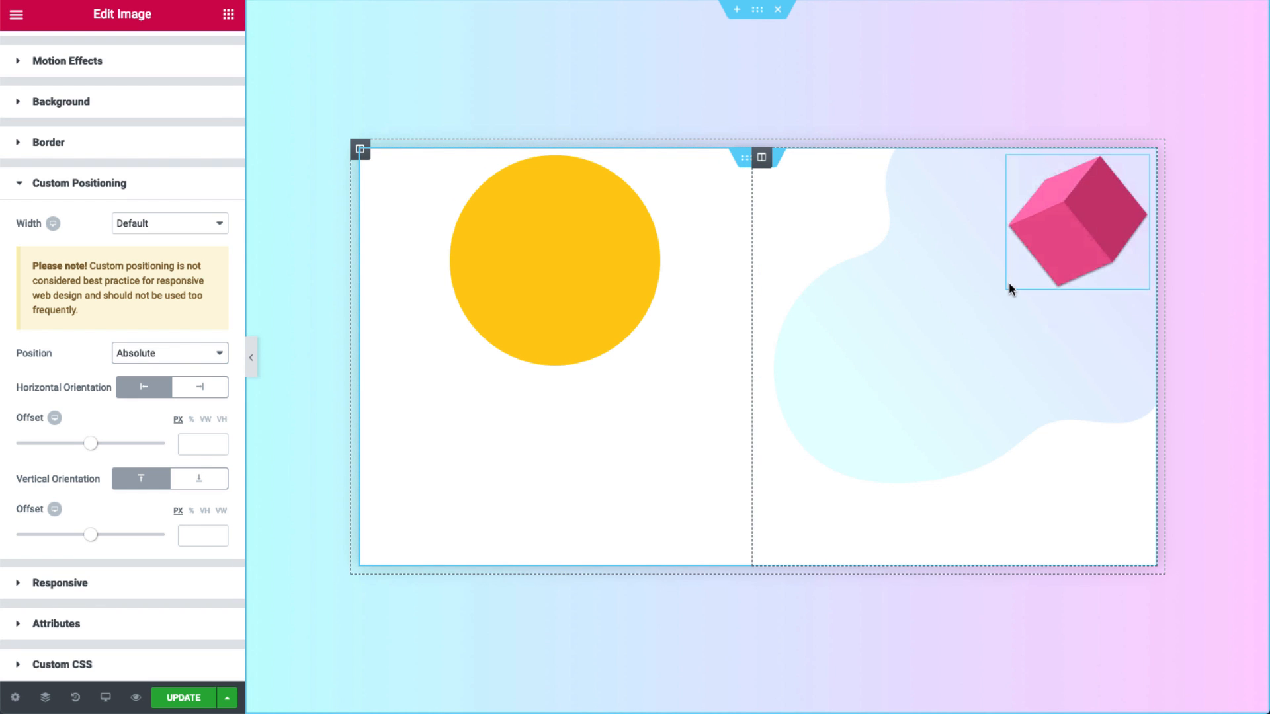
# - Give the pink cube a custom 179 px width and test dragging it below the box's bottom-right corner
pyautogui.click(168, 224)
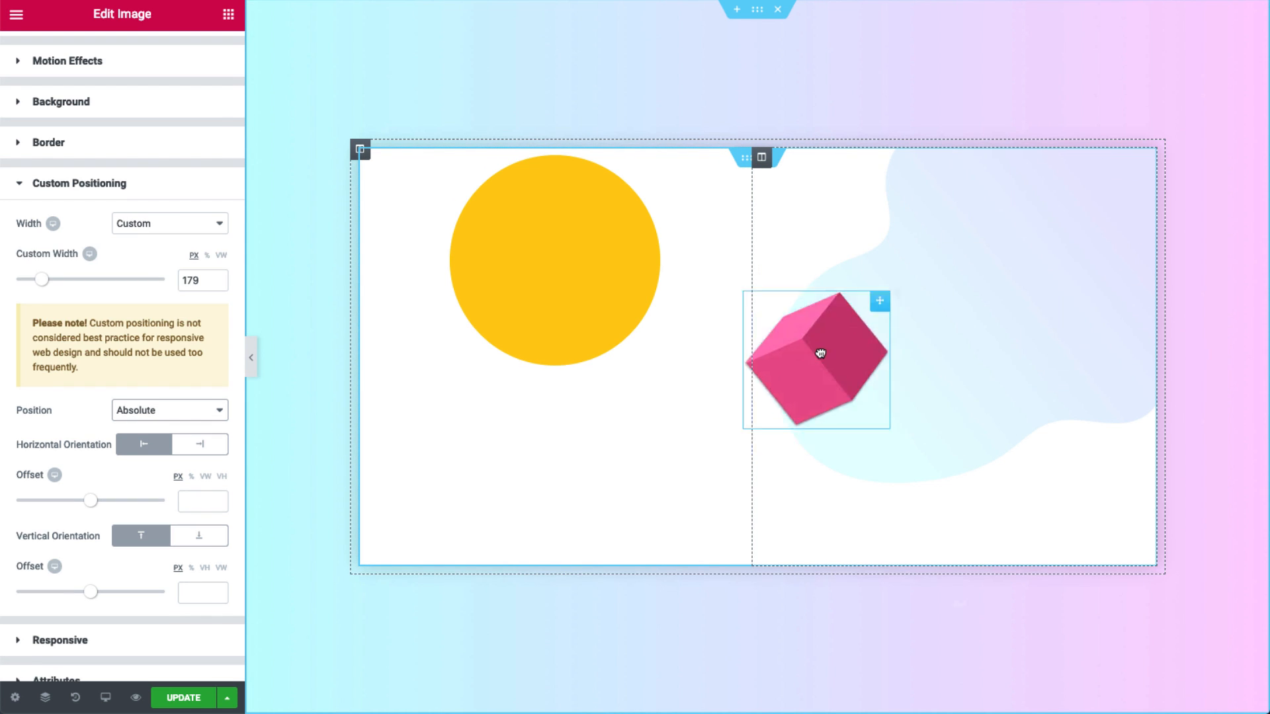
pyautogui.moveTo(817, 355); pyautogui.dragTo(1105, 623)
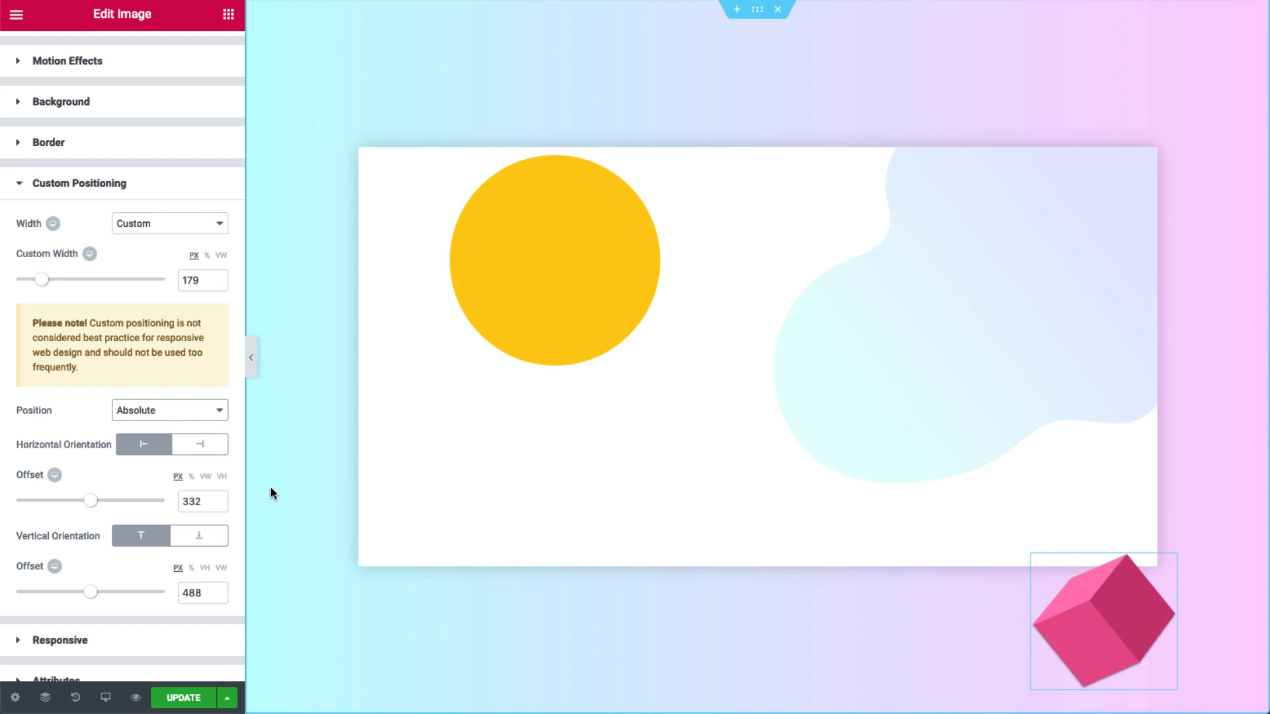
pyautogui.moveTo(87, 500); pyautogui.dragTo(120, 500)
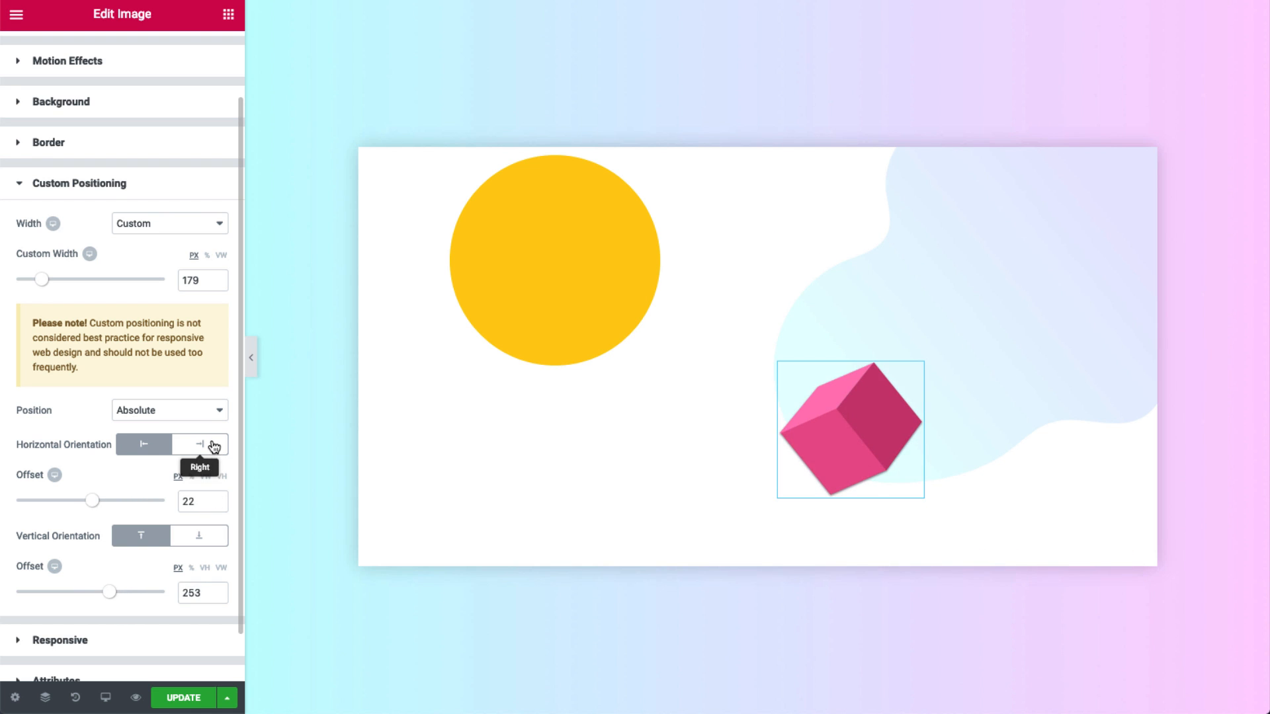
# - Try the bottom/top vertical offset toggles, then place the absolute cube off the box's bottom-right corner
pyautogui.click(198, 535)
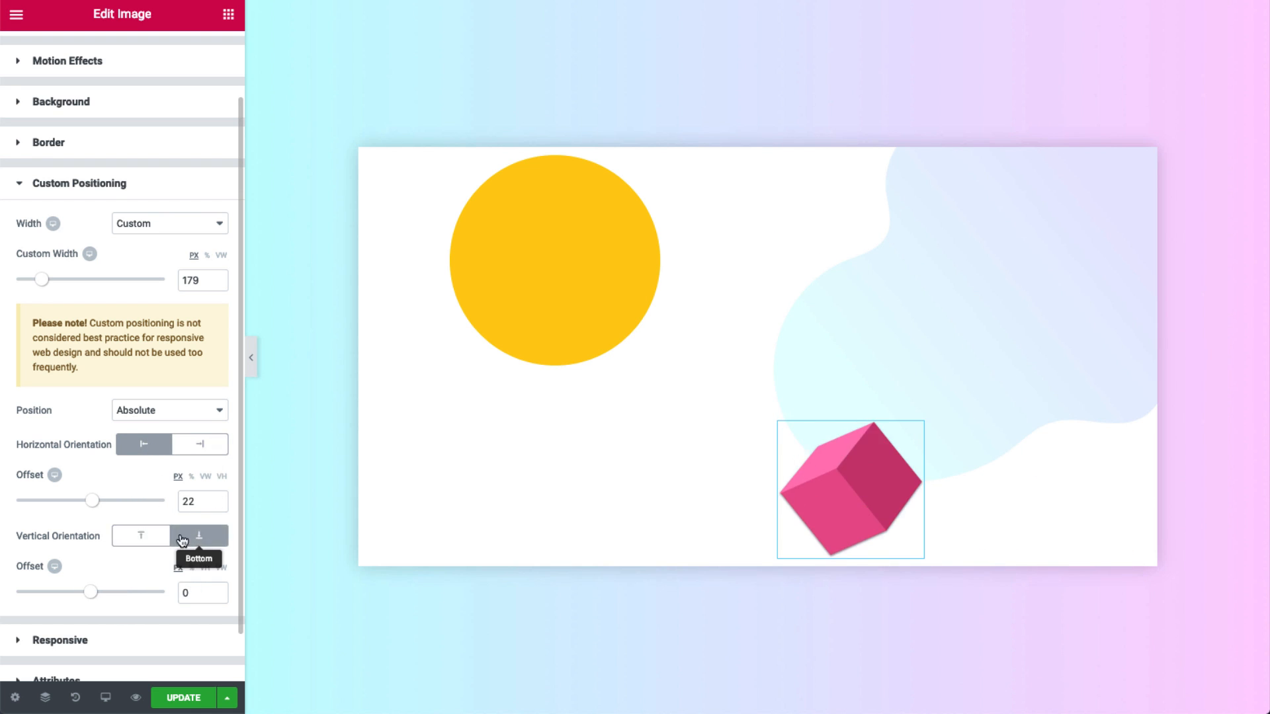
pyautogui.click(142, 536)
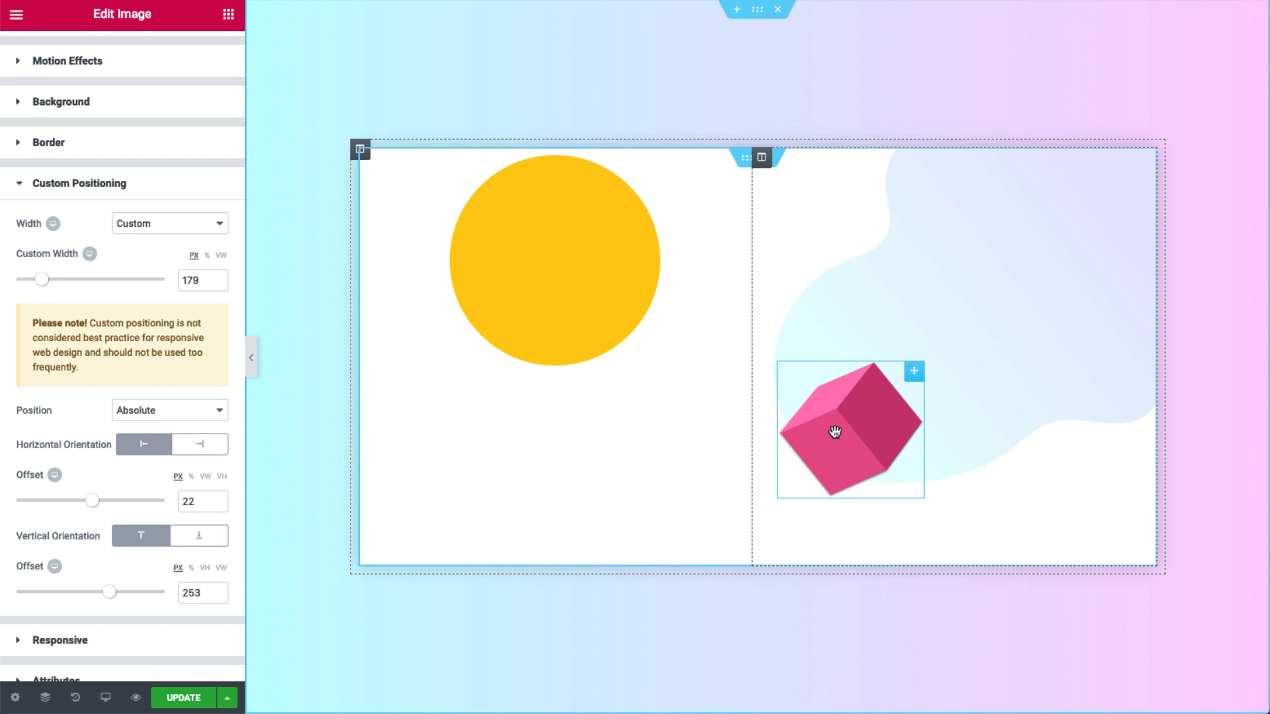
pyautogui.moveTo(835, 429); pyautogui.dragTo(1079, 623)
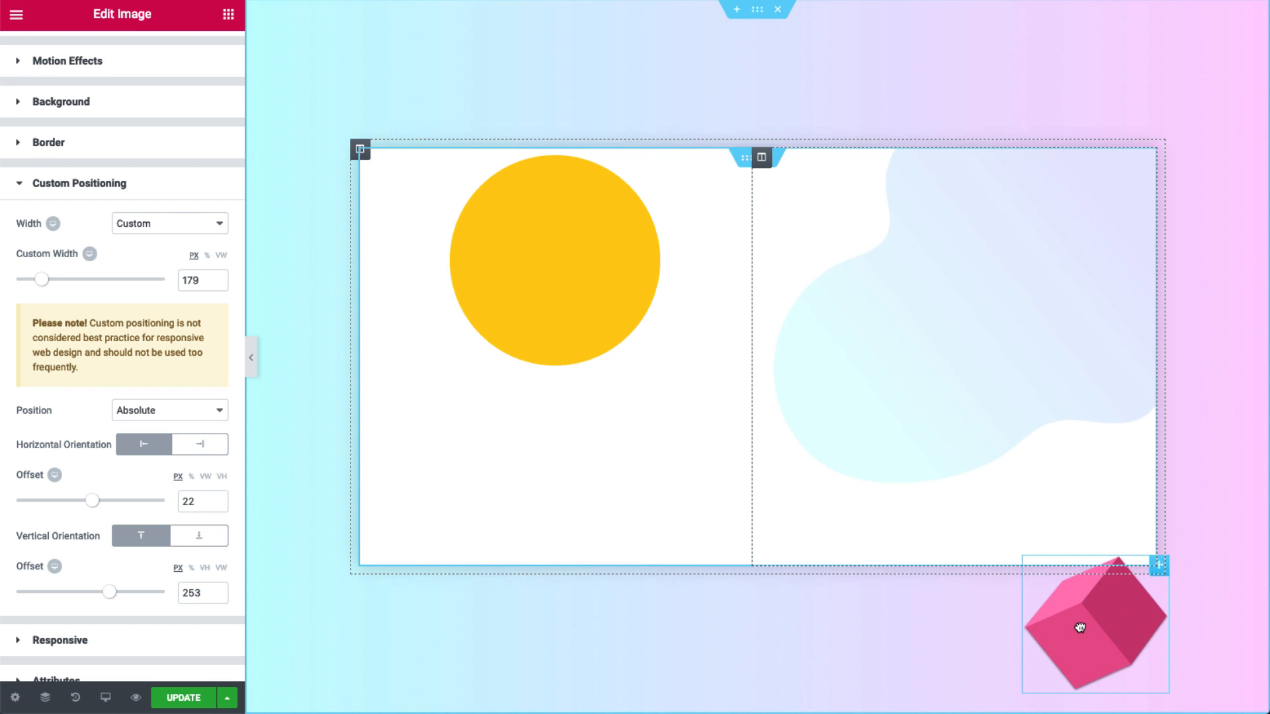
pyautogui.moveTo(1078, 627); pyautogui.dragTo(1094, 644)
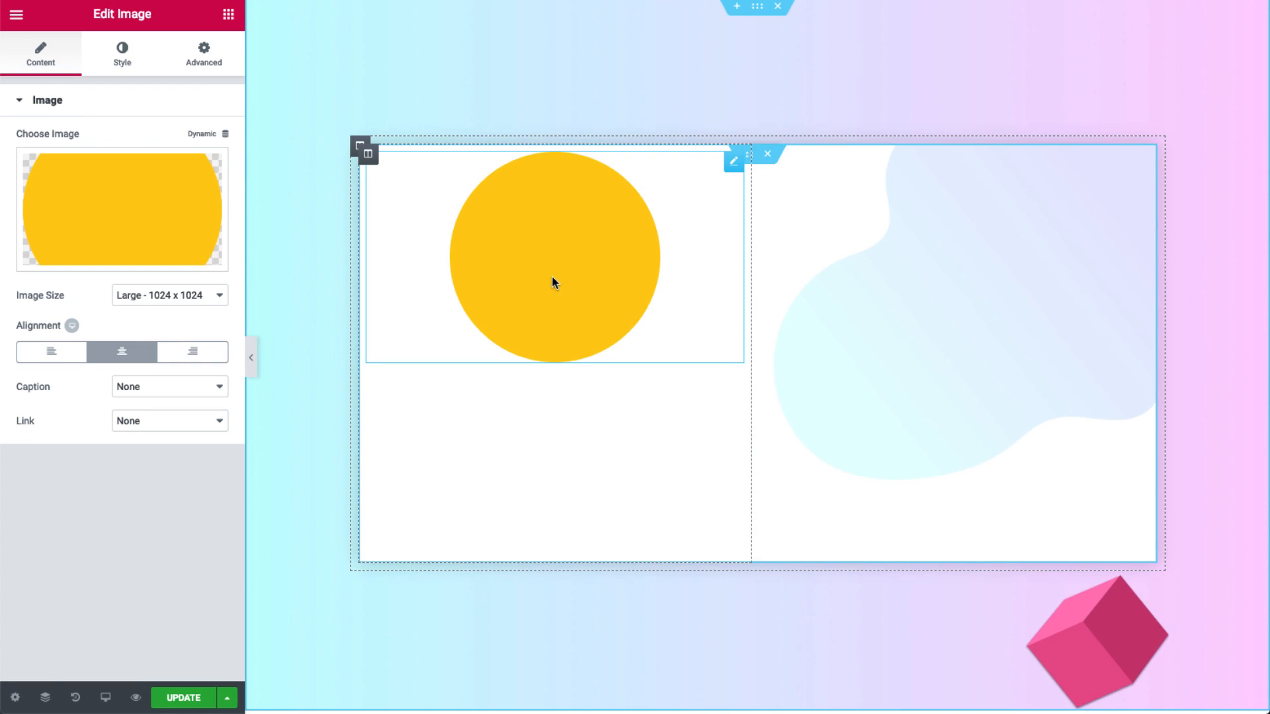
# - Set the yellow circle's Position to Fixed under Advanced > Custom Positioning
pyautogui.click(203, 53)
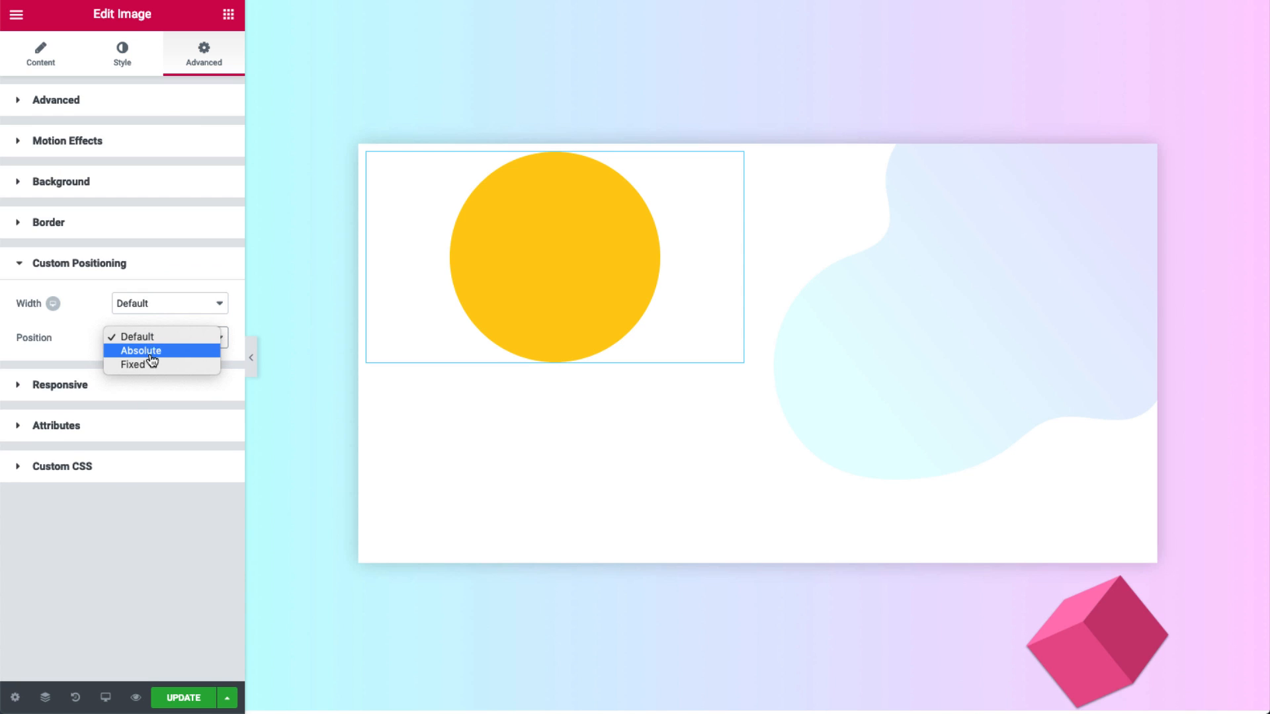
pyautogui.click(131, 365)
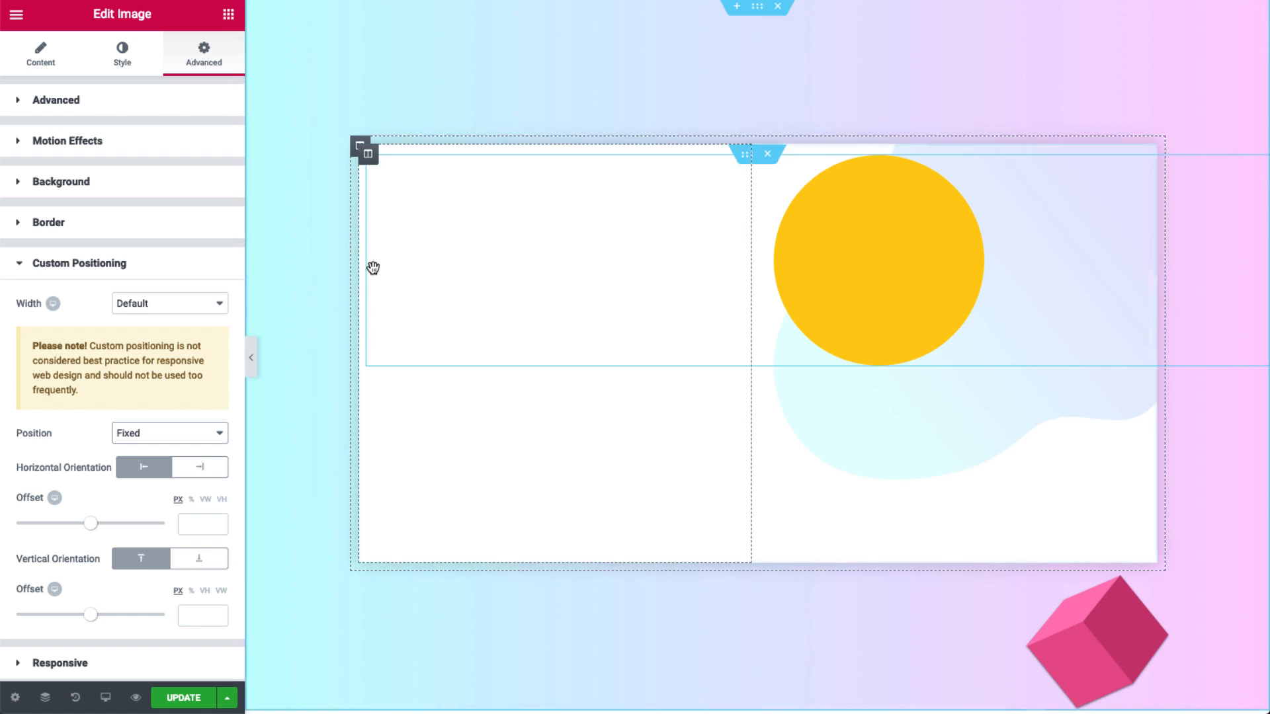
pyautogui.click(170, 303)
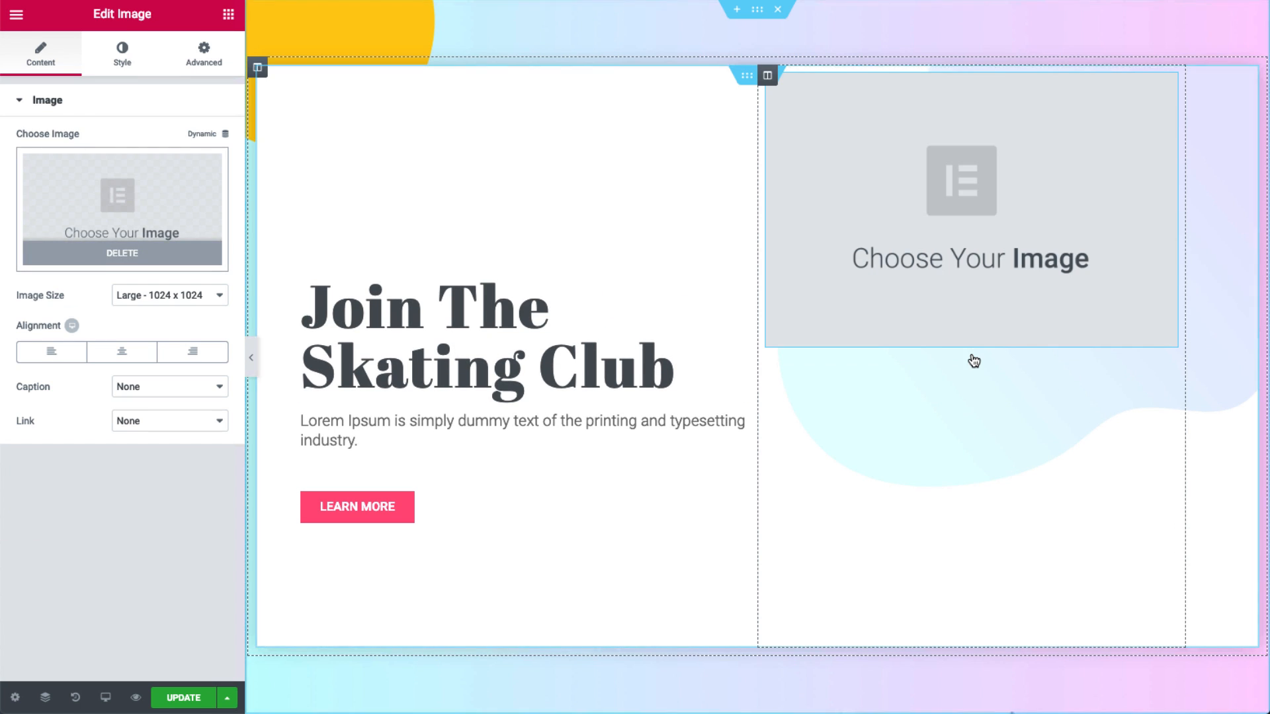
# - Fill the placeholder with the purple ramp picture, positioned Absolute with a custom width
pyautogui.click(121, 209)
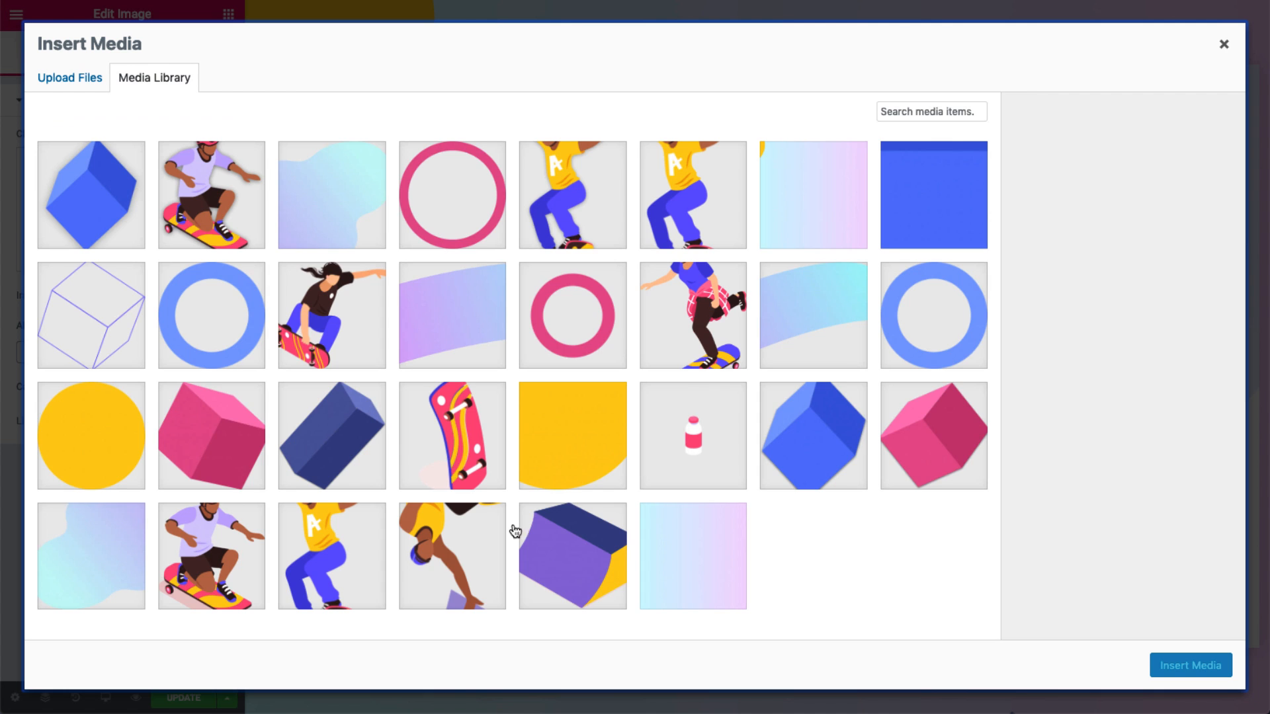
pyautogui.click(1189, 665)
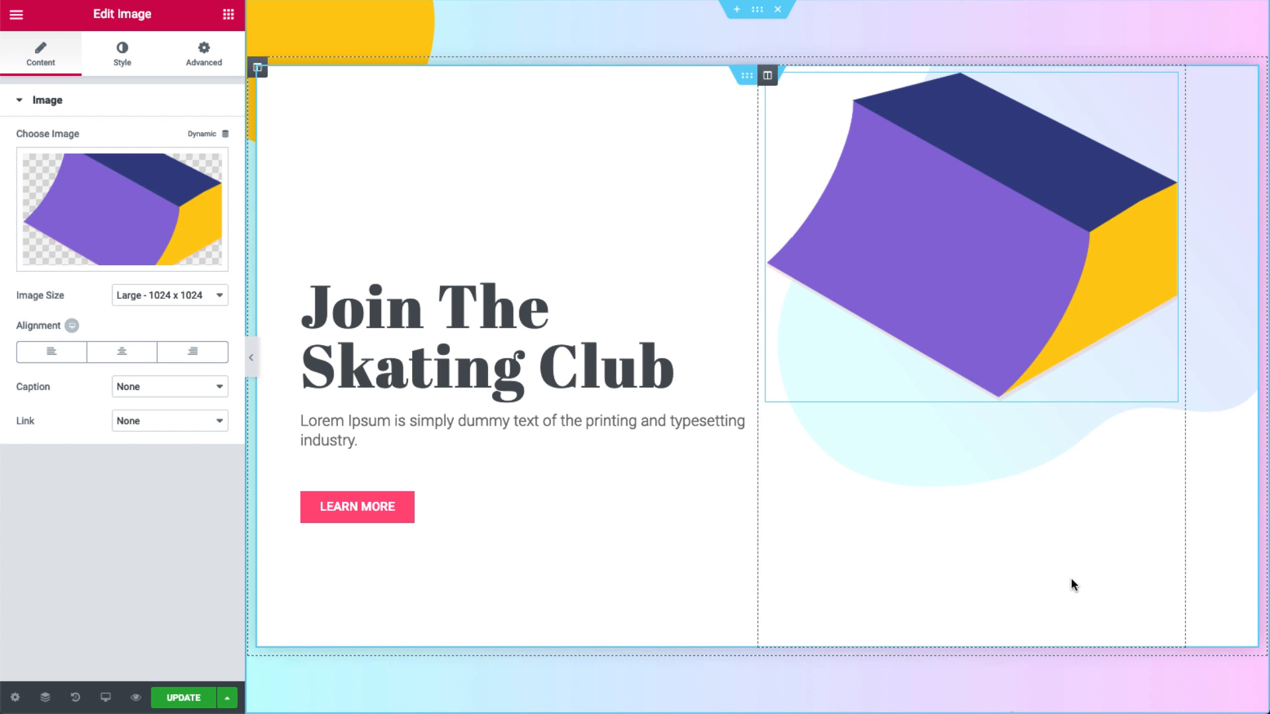
pyautogui.click(203, 54)
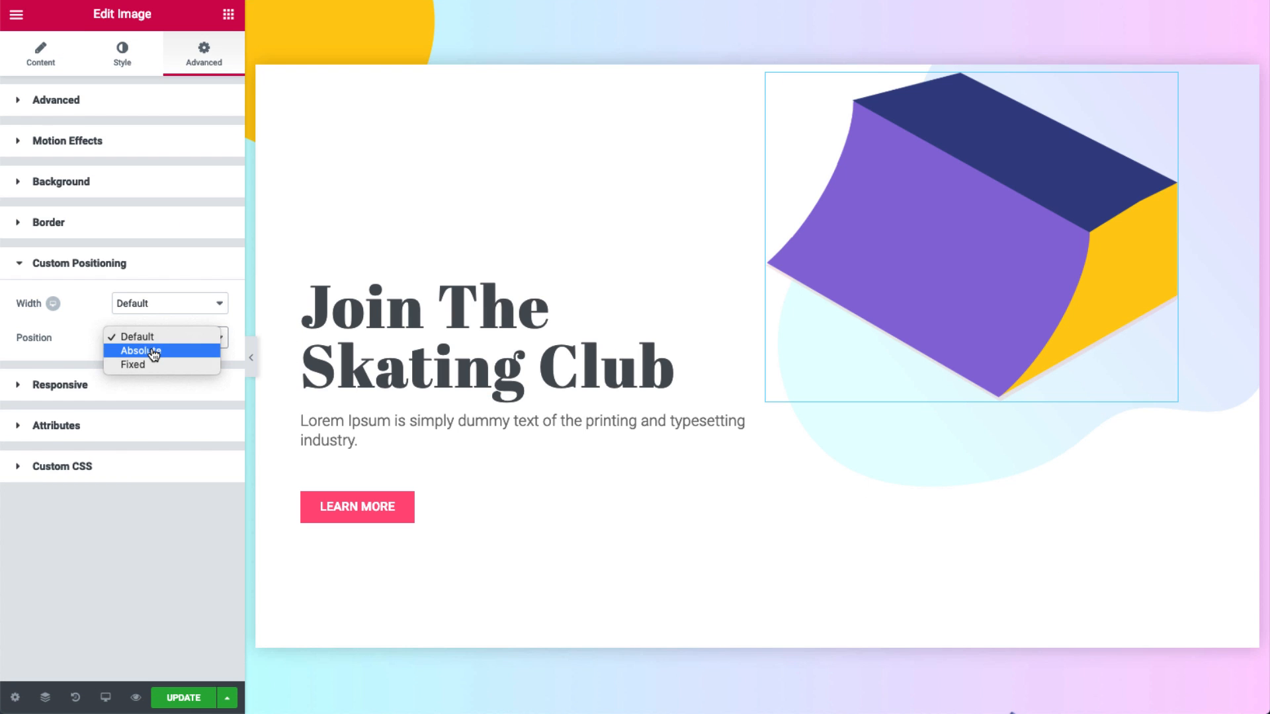
pyautogui.click(139, 351)
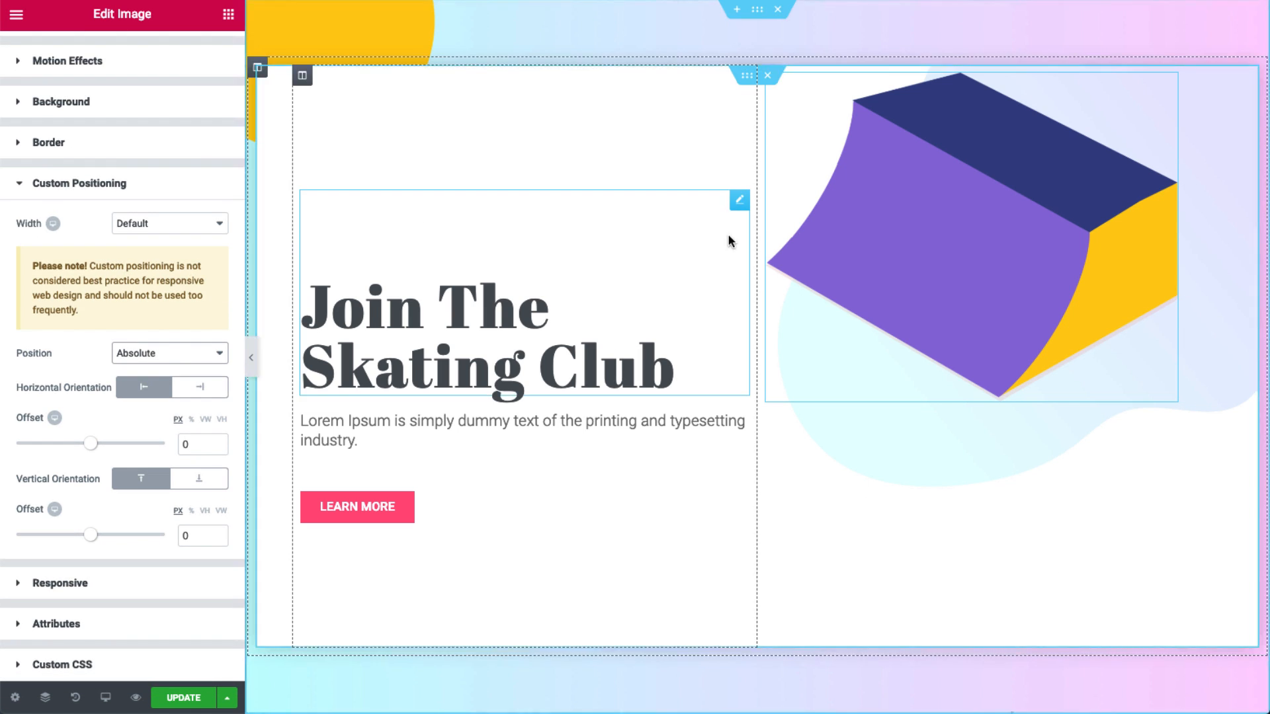
pyautogui.click(169, 224)
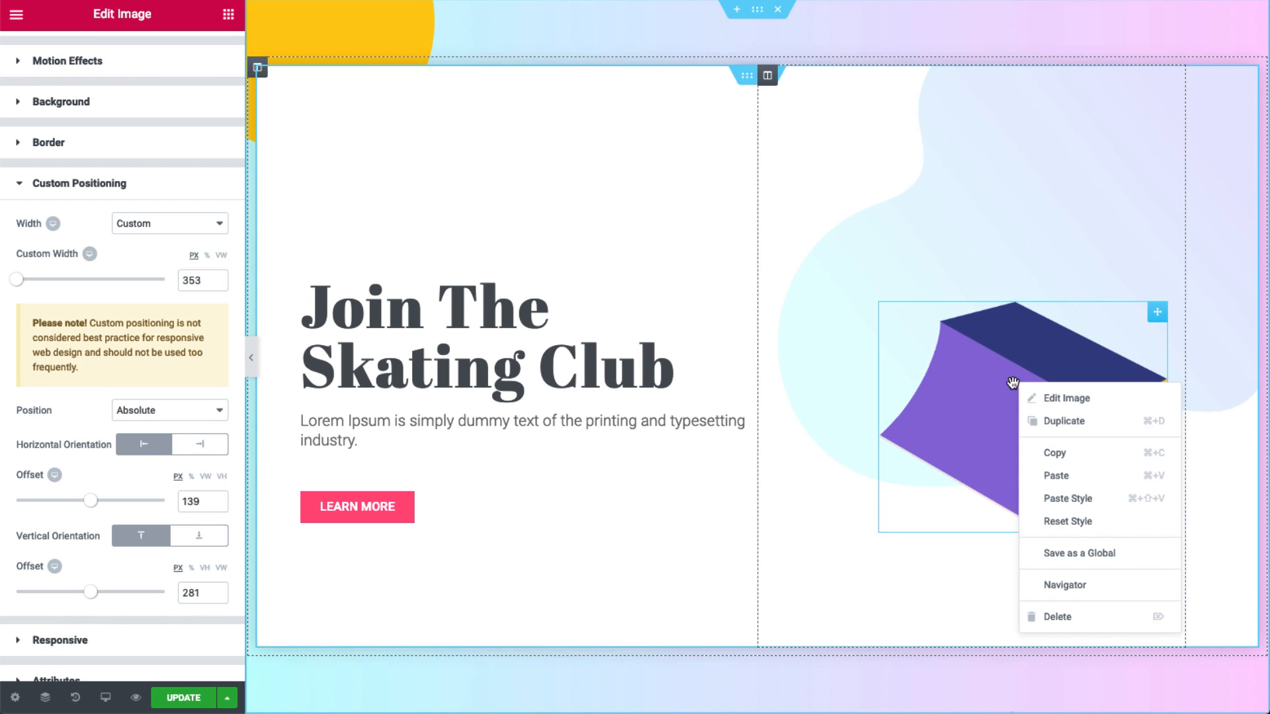
# - Duplicate the ramp image and drag copies onto the ramp top and its left side as skaters
pyautogui.click(1070, 399)
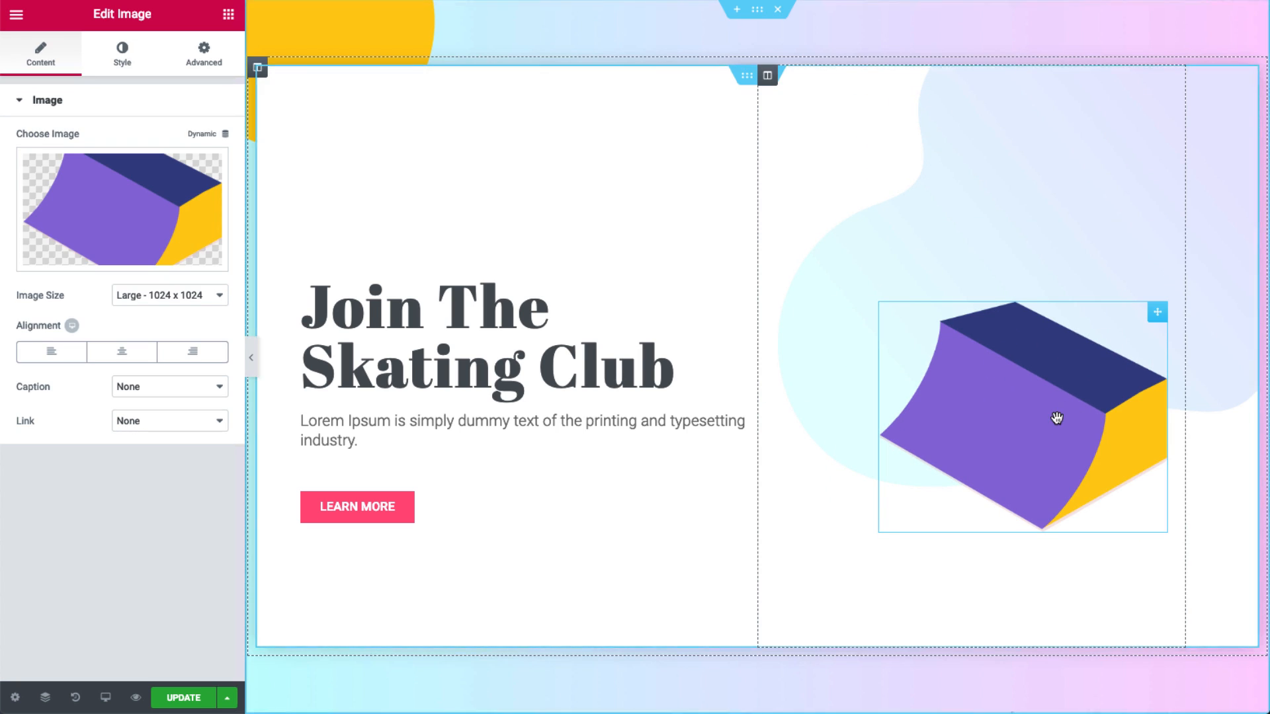
pyautogui.moveTo(1056, 418); pyautogui.dragTo(1000, 300)
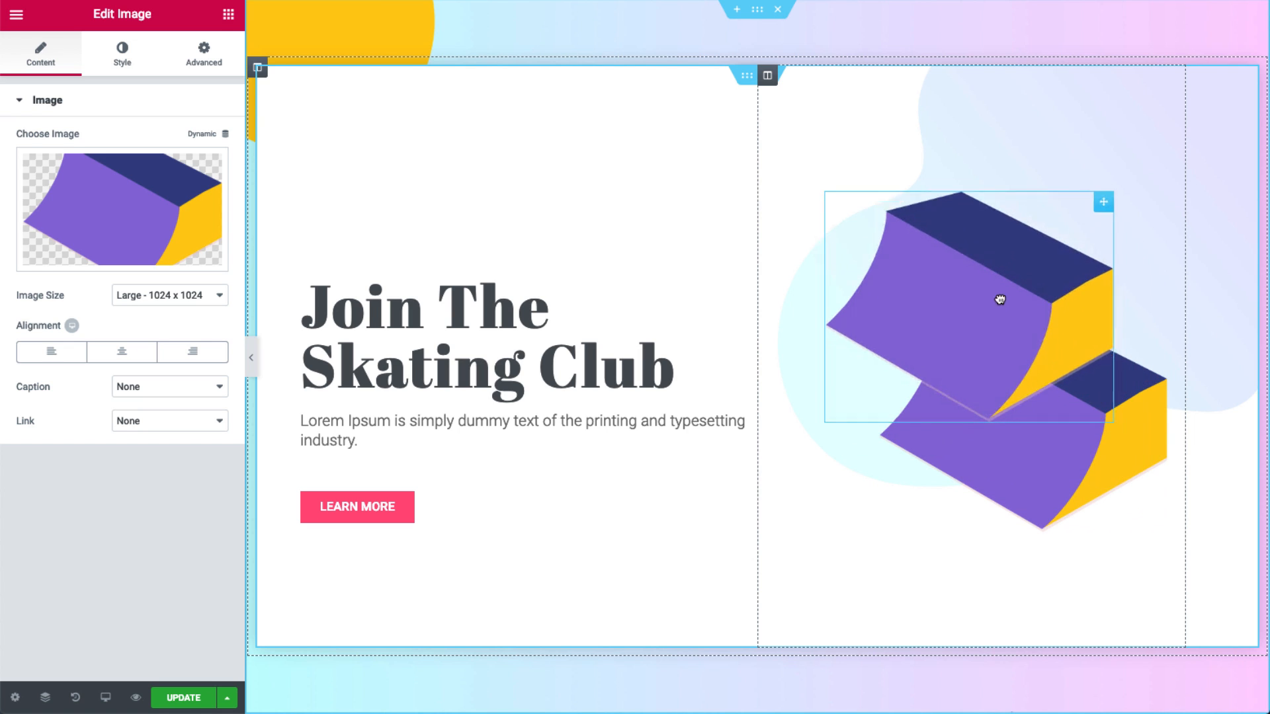
pyautogui.moveTo(1000, 301); pyautogui.dragTo(977, 290)
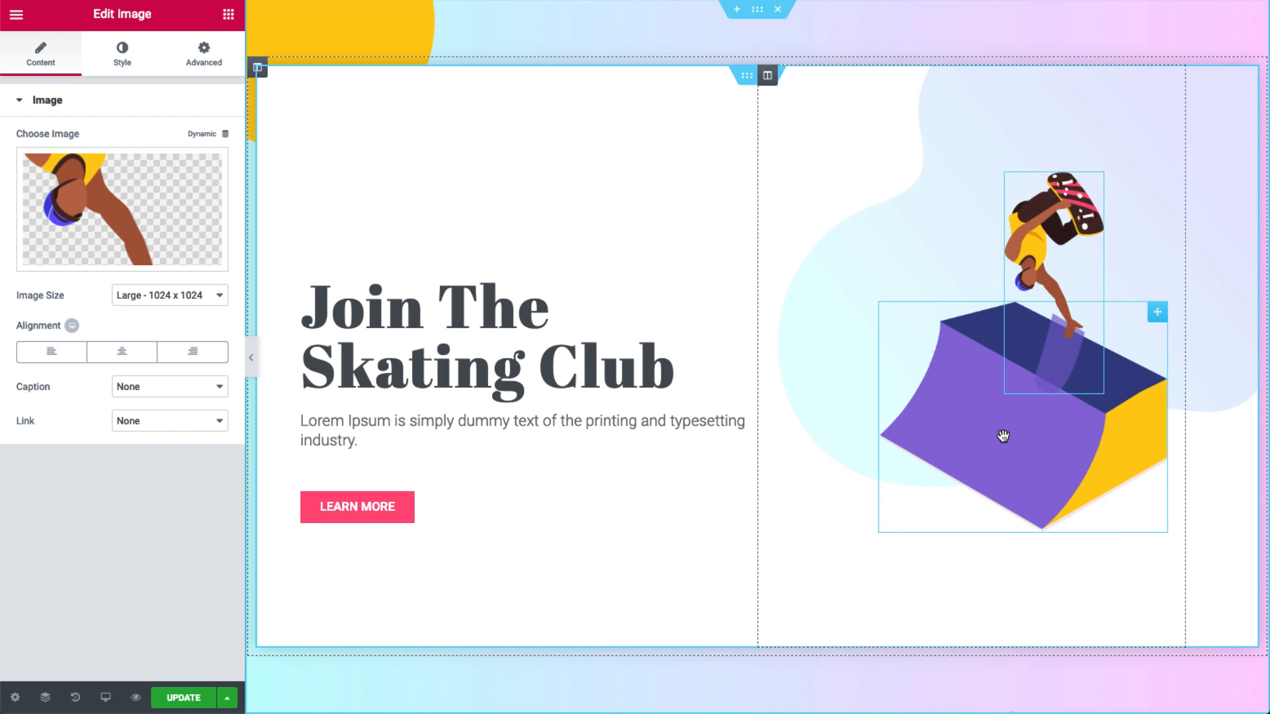
pyautogui.moveTo(1002, 435); pyautogui.dragTo(1067, 417)
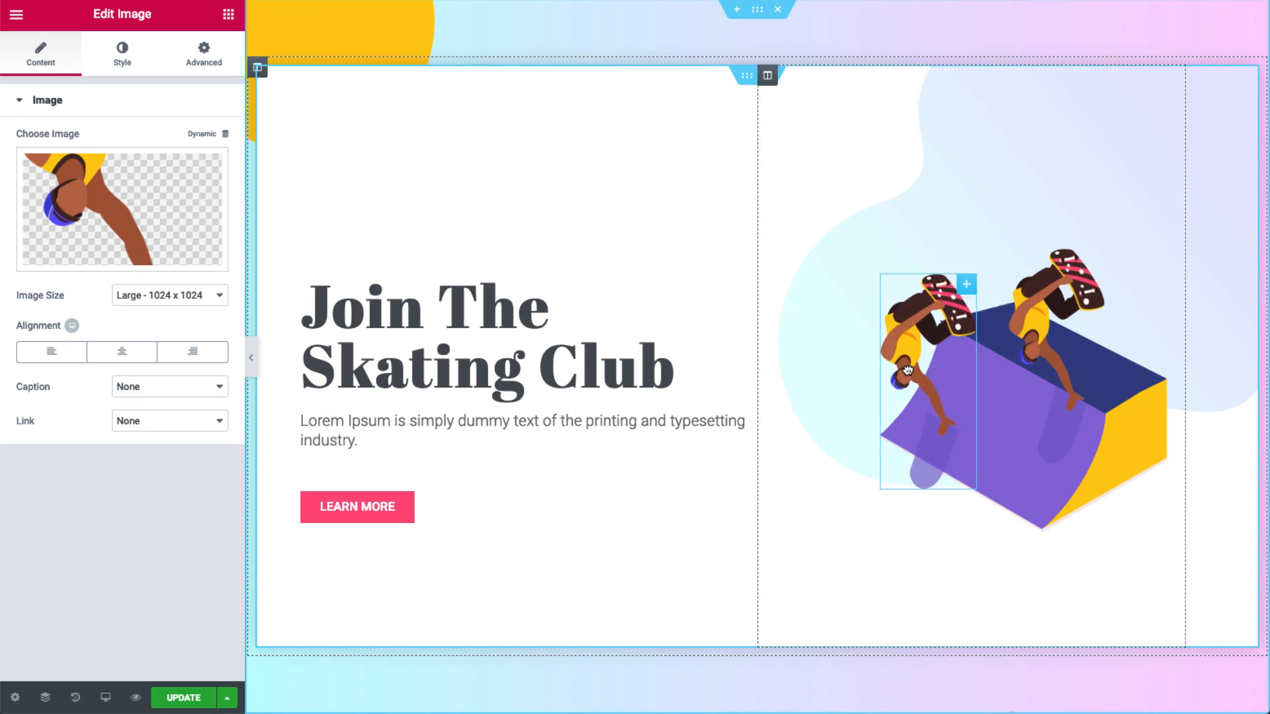
# - Swap one copy's picture for the bottle and hide the panel to view the full scene
pyautogui.click(122, 209)
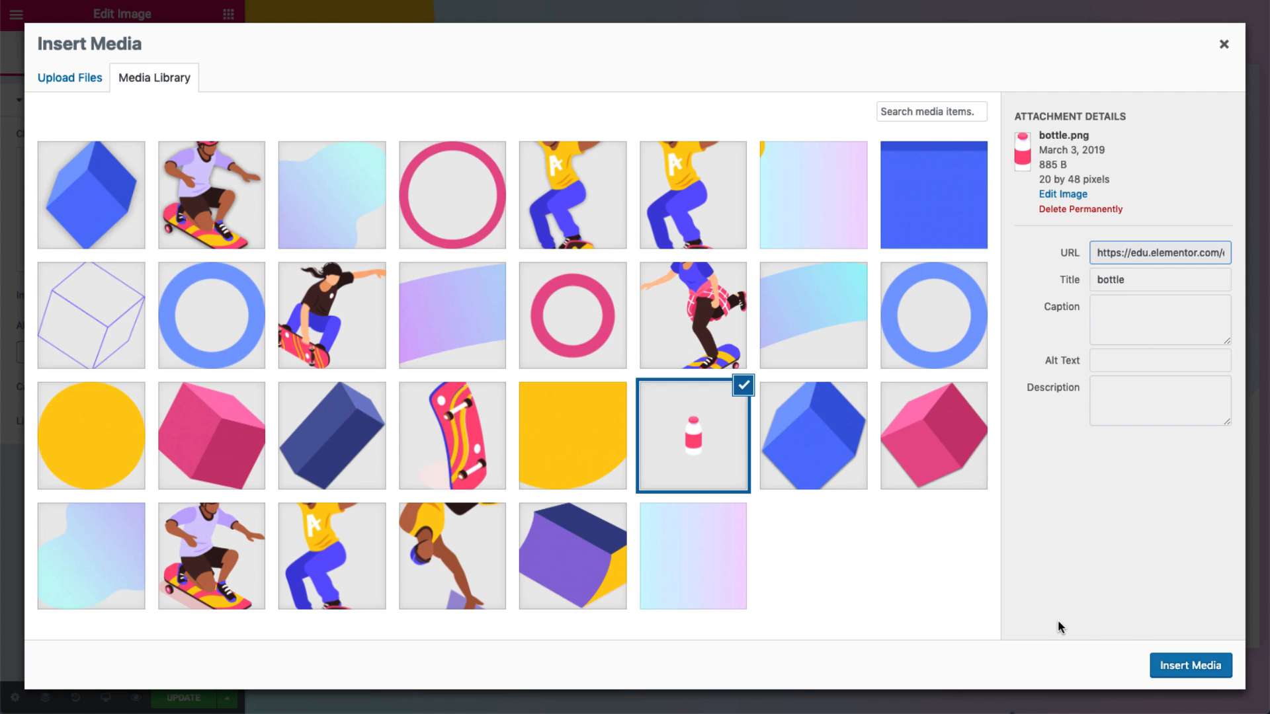
pyautogui.click(1189, 665)
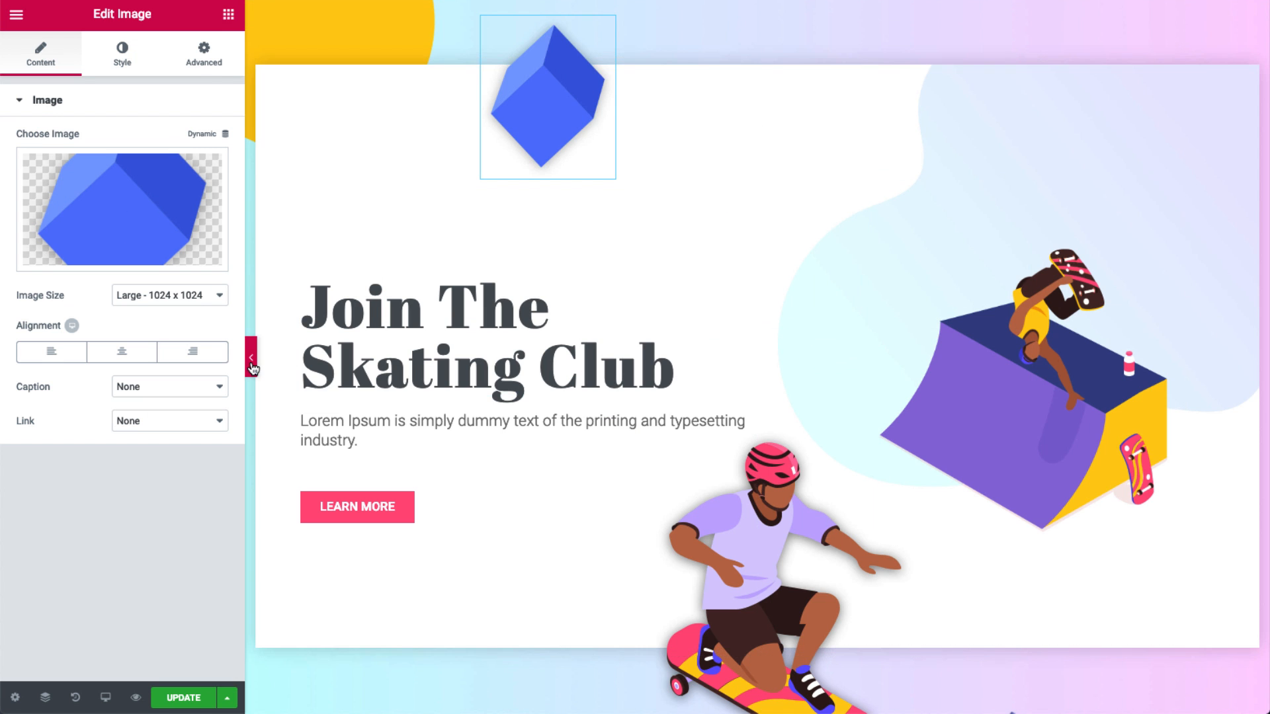
pyautogui.click(250, 356)
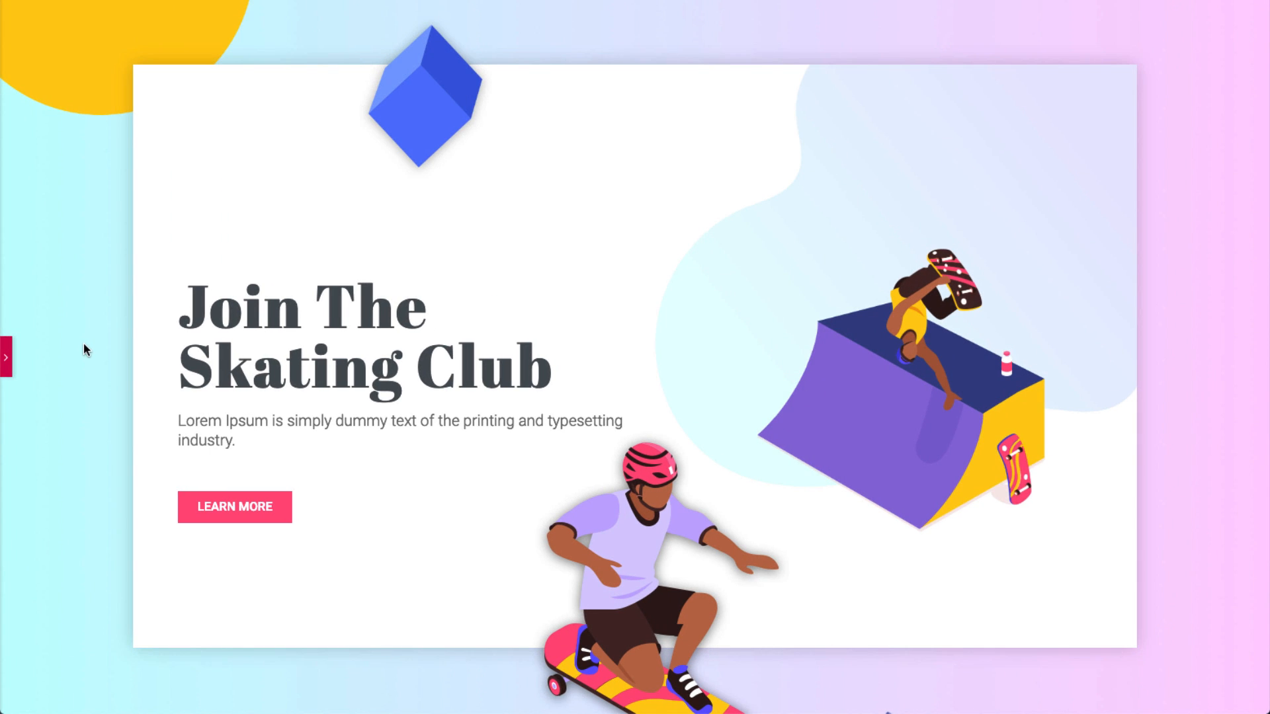
# - Change the icon to an envelope and give it a custom width under Advanced settings
pyautogui.click(6, 355)
pyautogui.write('envel')
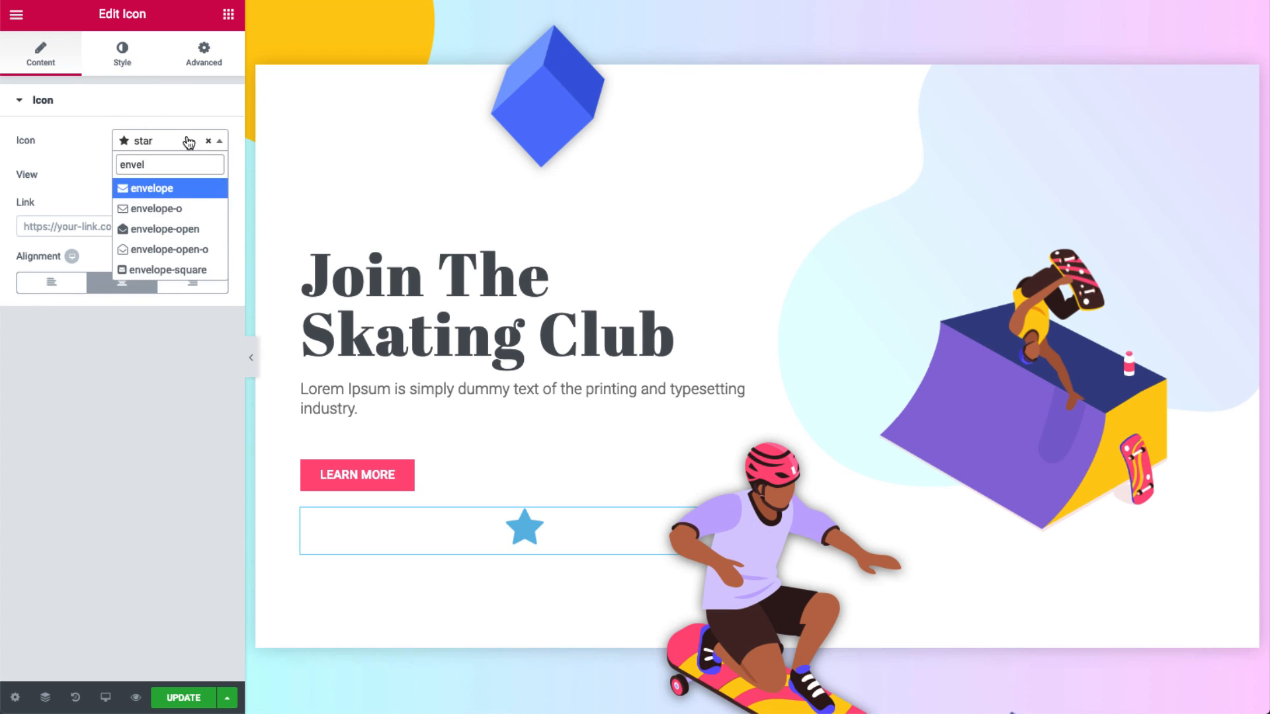
pyautogui.click(152, 187)
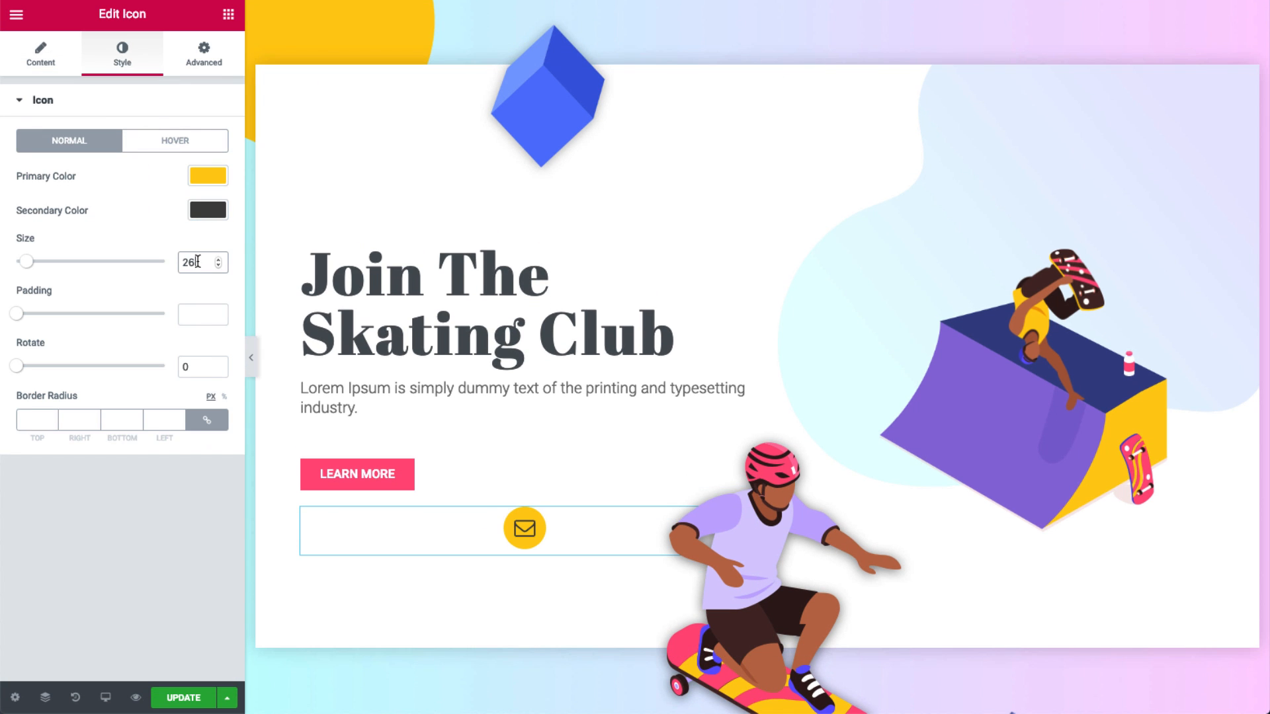
pyautogui.click(203, 54)
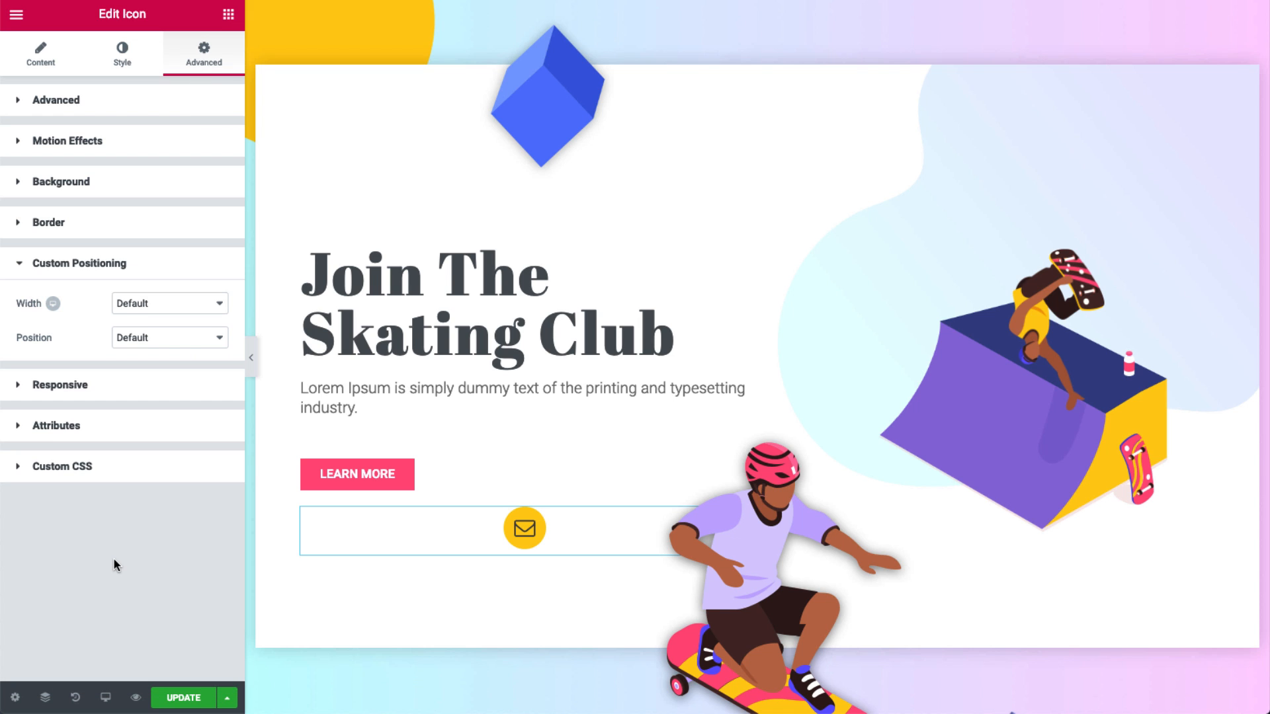
pyautogui.click(168, 337)
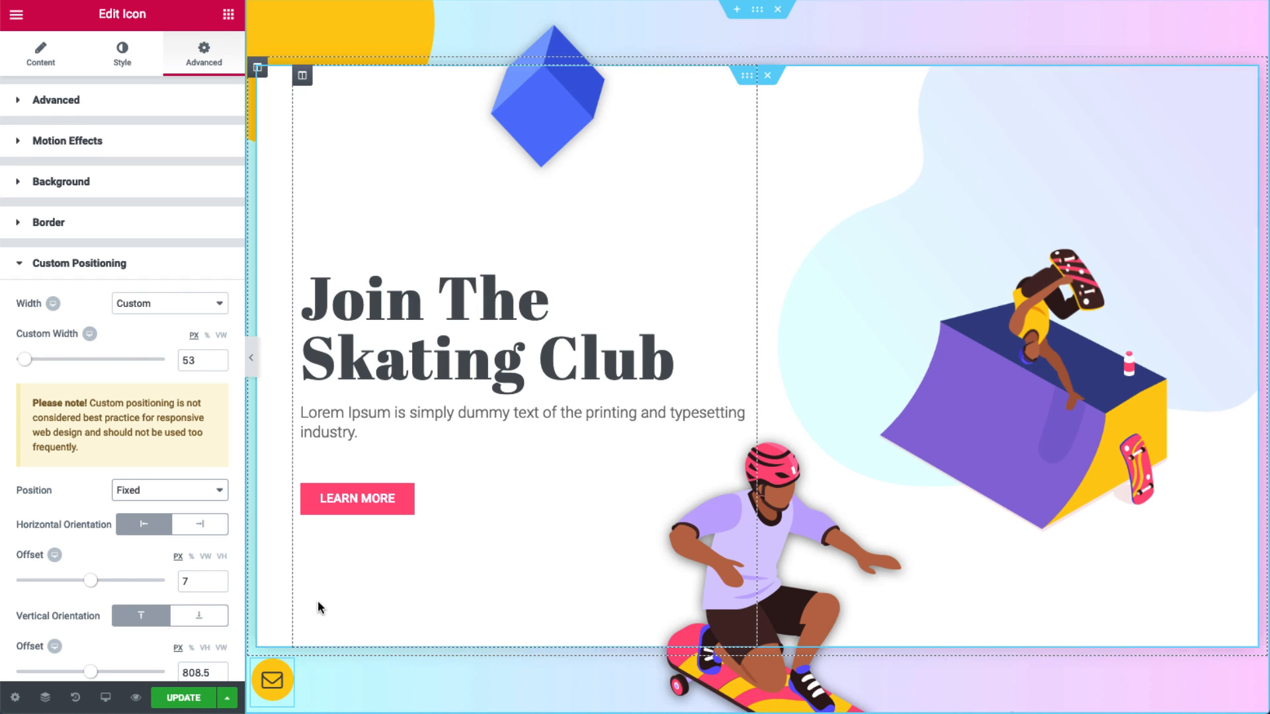
pyautogui.moveTo(213, 697)
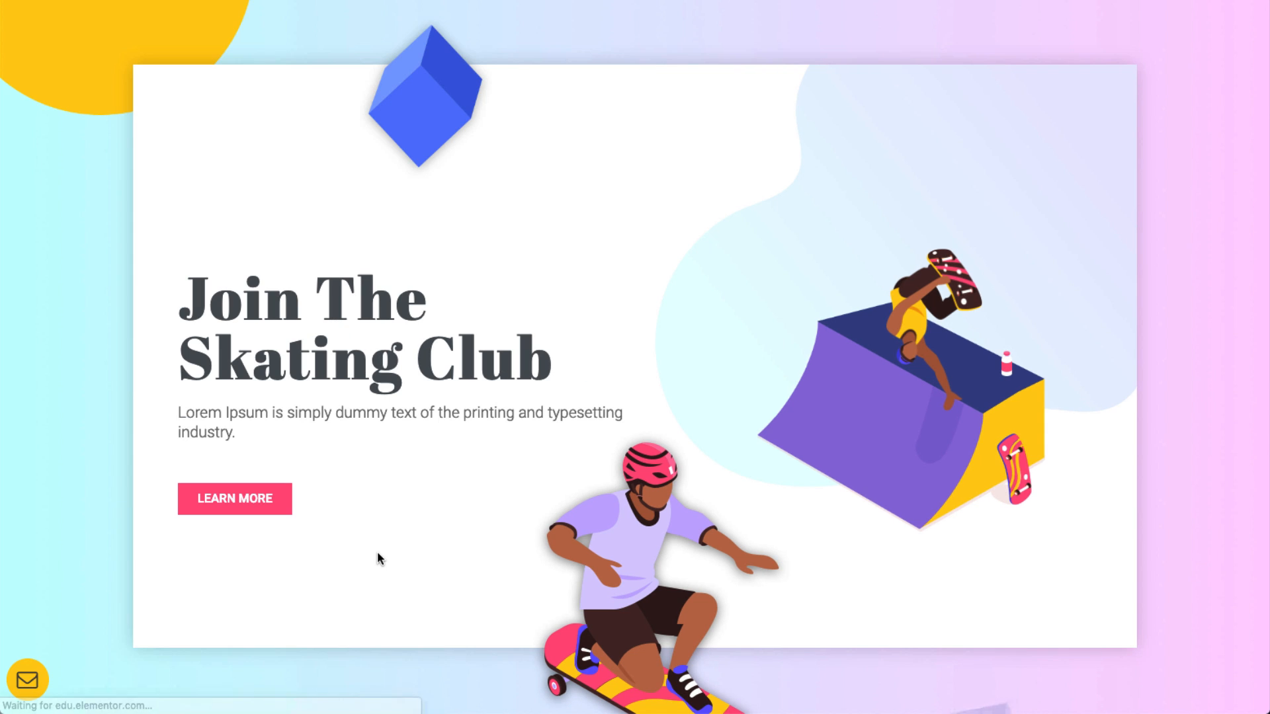
# - Scroll the previewed page down to the Free Your Body section, watching the envelope stay pinned
pyautogui.scroll(-3)
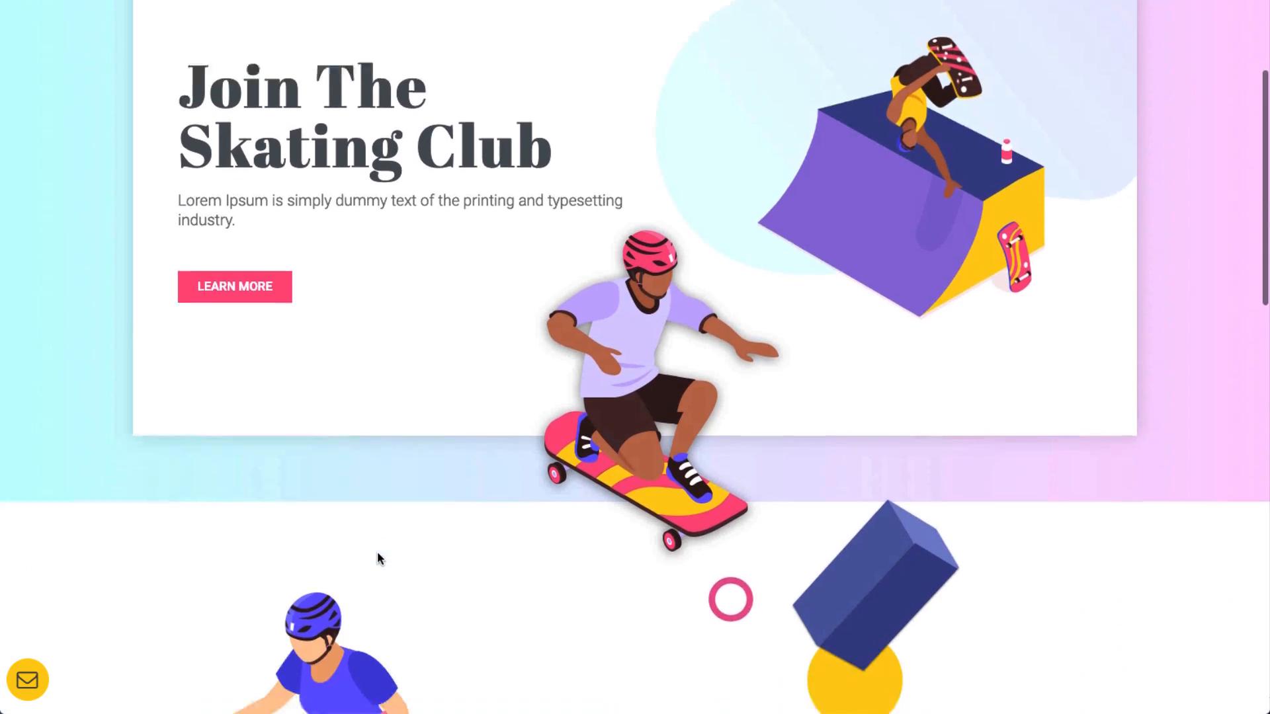
pyautogui.scroll(-3)
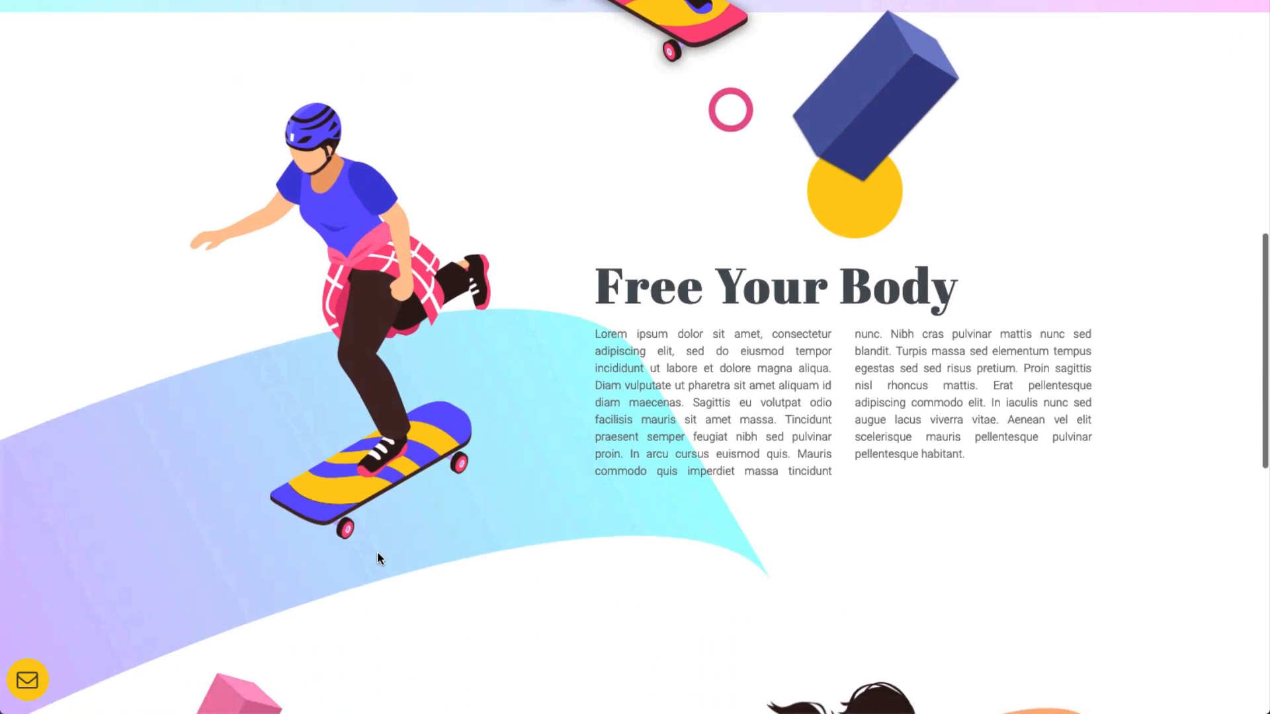
pyautogui.scroll(-3)
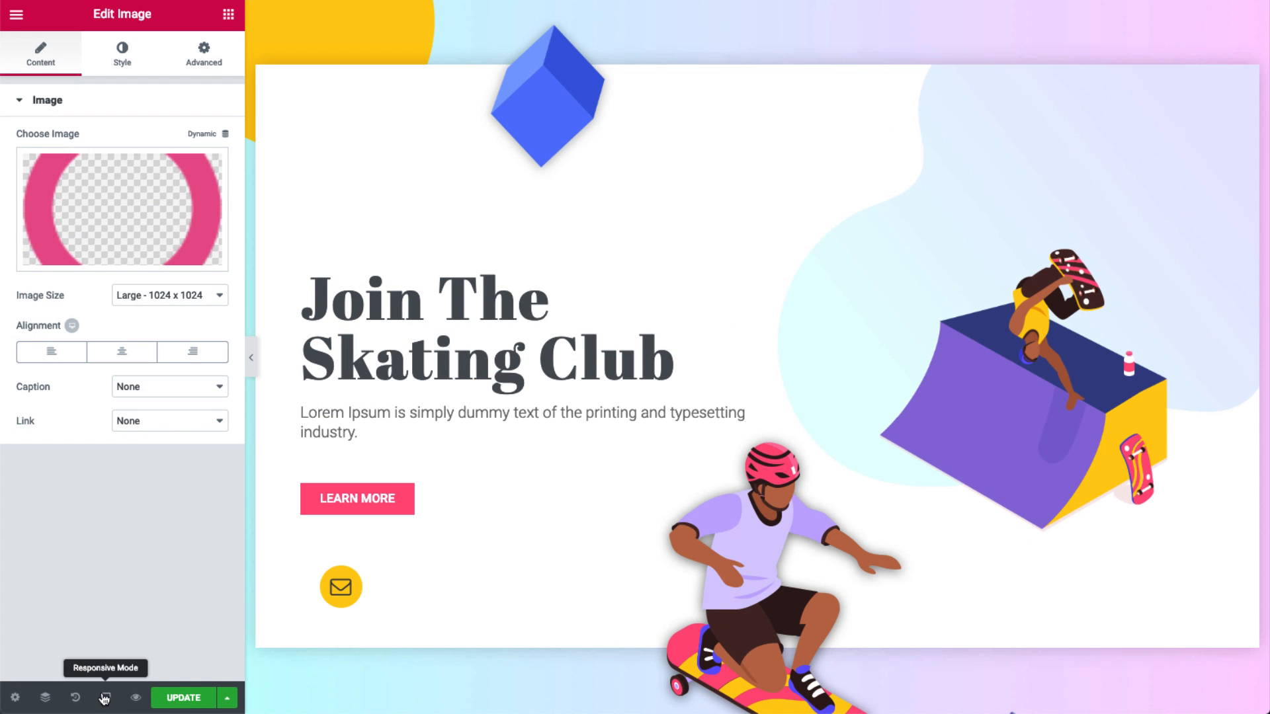
# - Switch Responsive Mode to the Mobile preview of the skating page
pyautogui.click(105, 697)
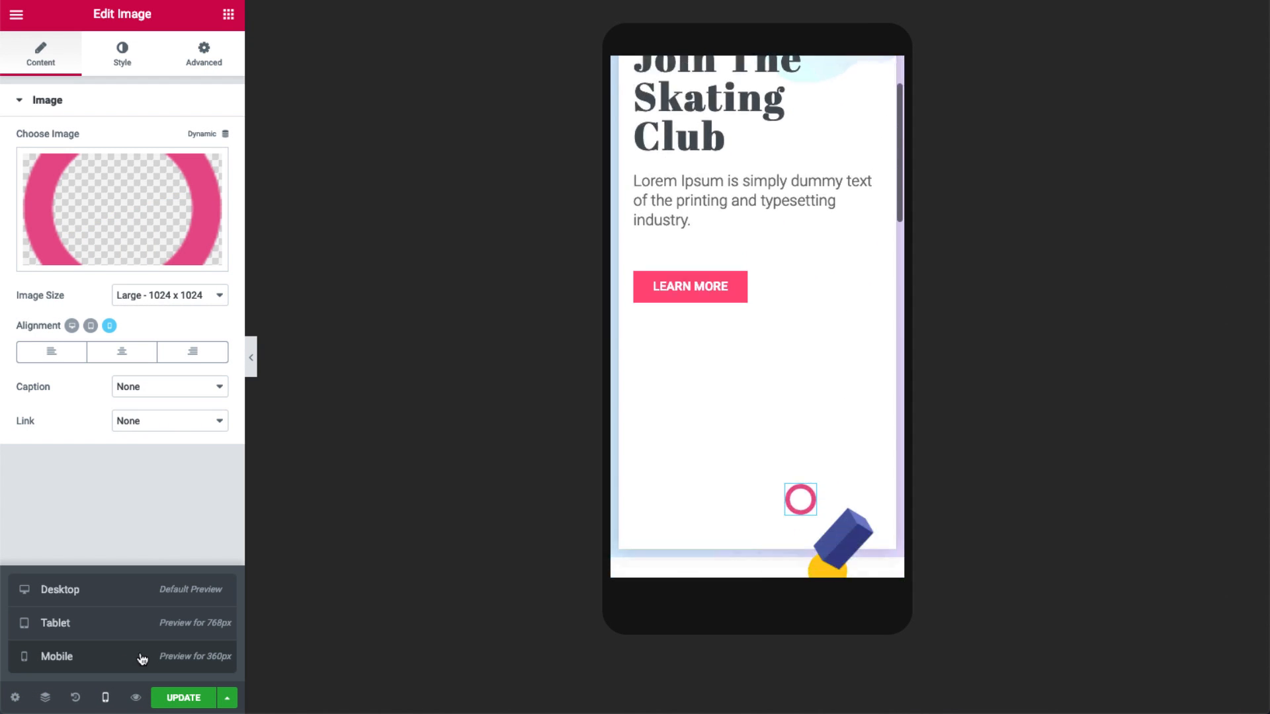